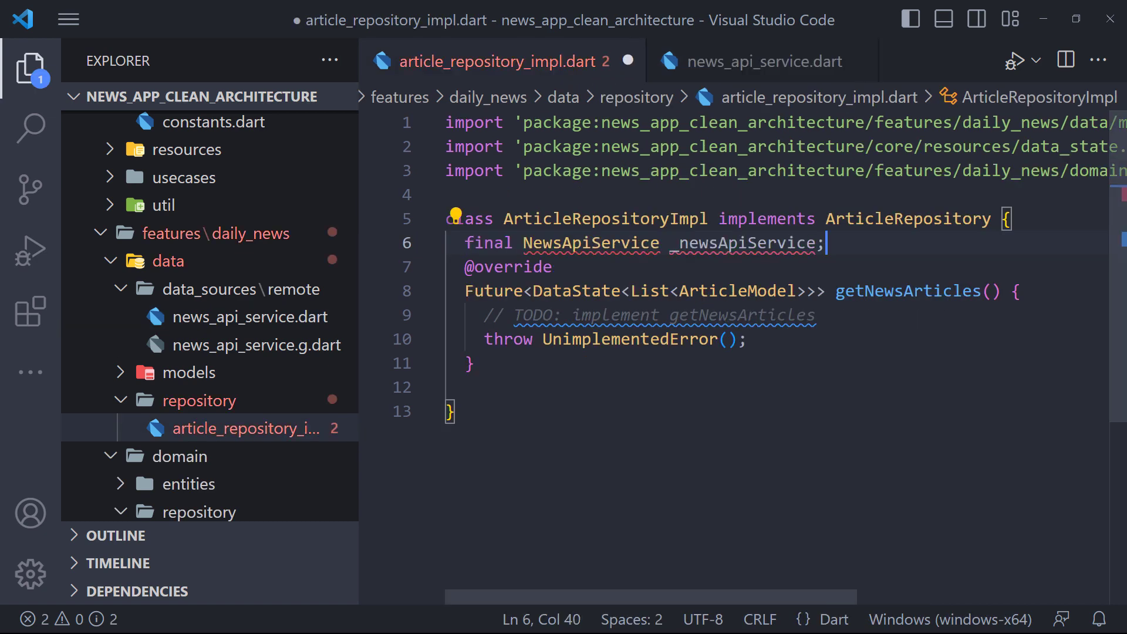
# Import news_api_service.dart and have getNewsArticles await _newsApiService.getNewsArticles()
pyautogui.press('Enter')
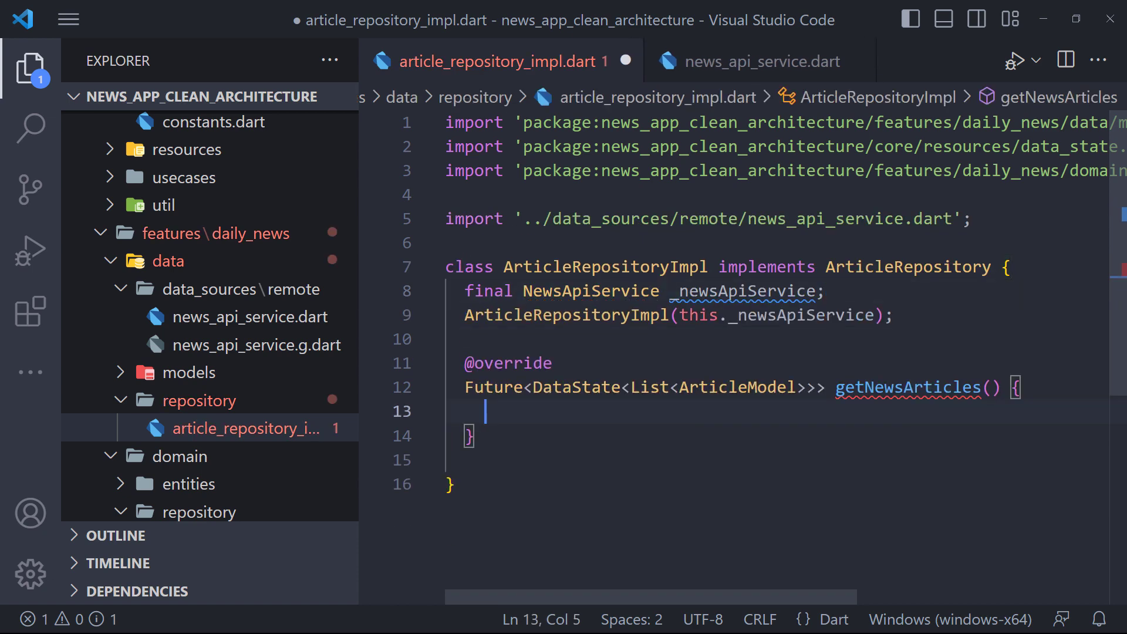
pyautogui.write('_newsApiService.getNewsArticles();')
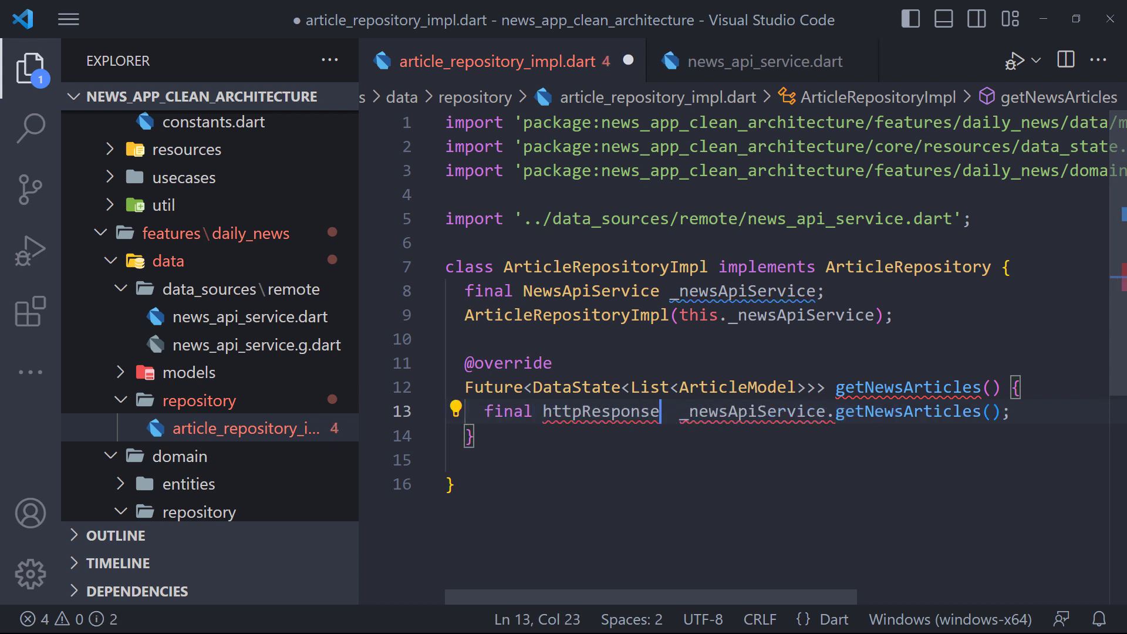
pyautogui.write('= await')
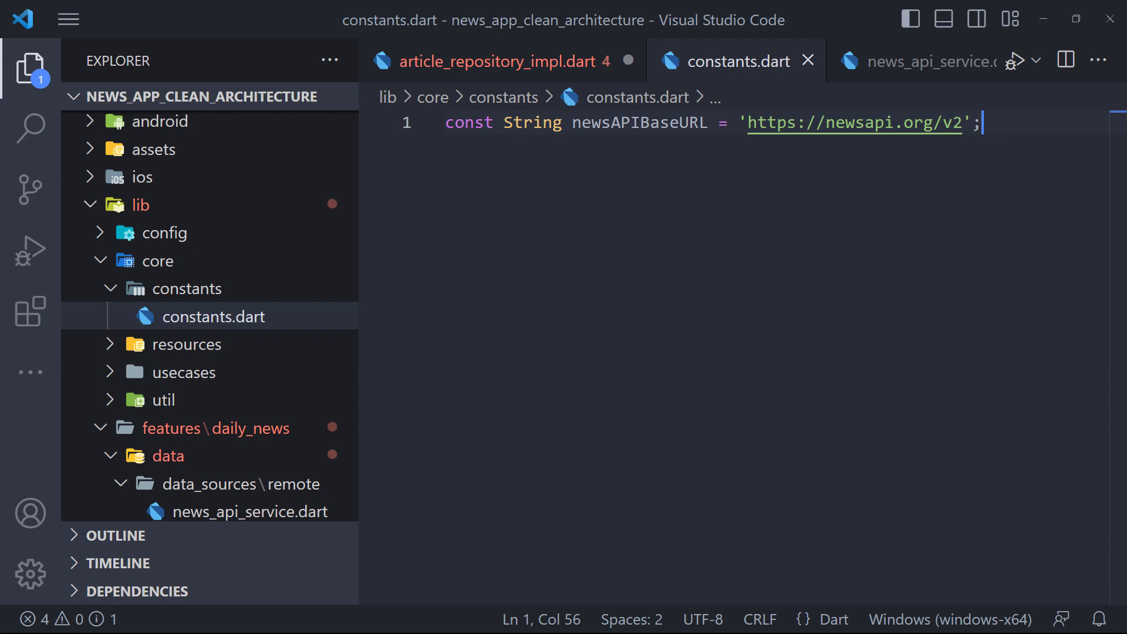
# Add newsAPIKey and countryQuery = 'us' constants to constants.dart, returning to the repository file
pyautogui.write("const String newsAPIKey = 'ff957763c54c44d8b00e5e082bc76cb0'")
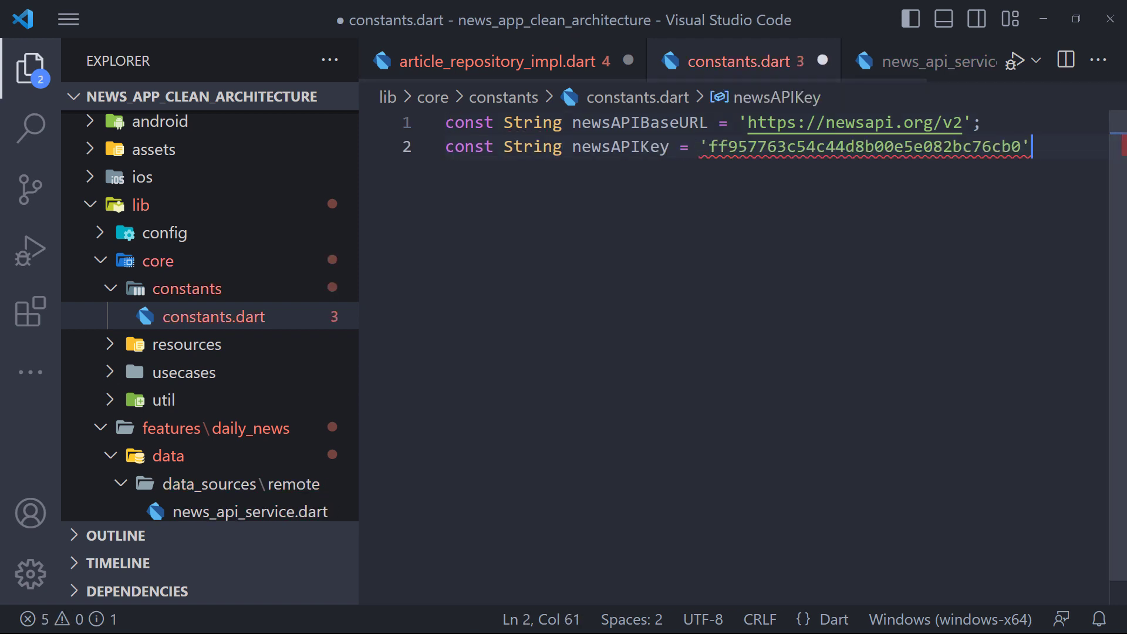
pyautogui.write("const String countryQuery = 'us';")
pyautogui.write("const String categoryQuery = 'general';")
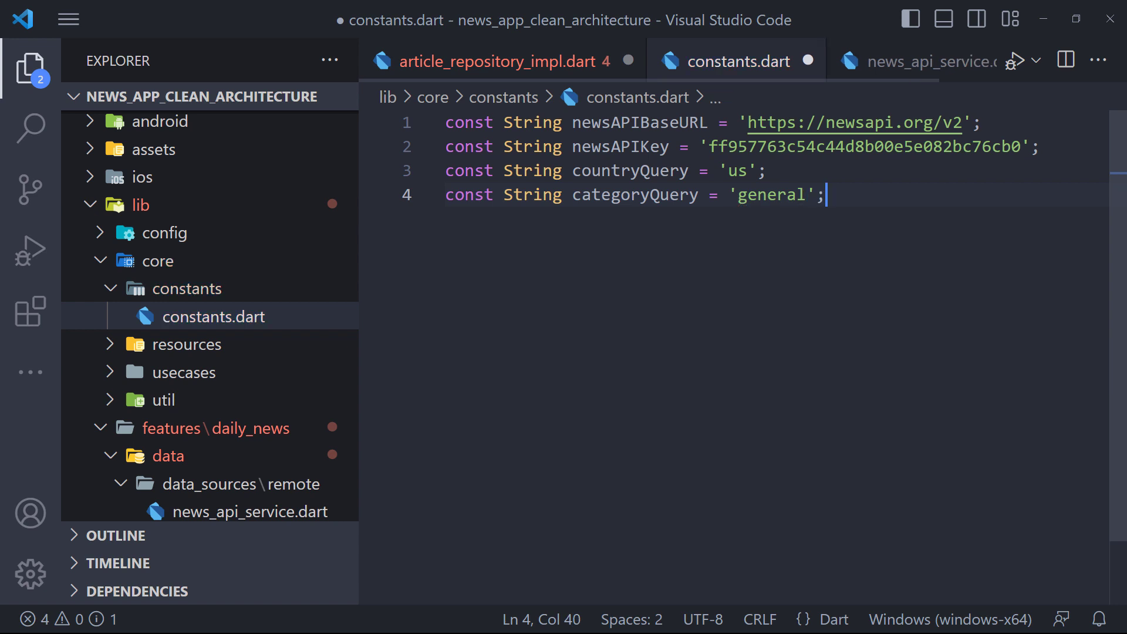
pyautogui.click(500, 61)
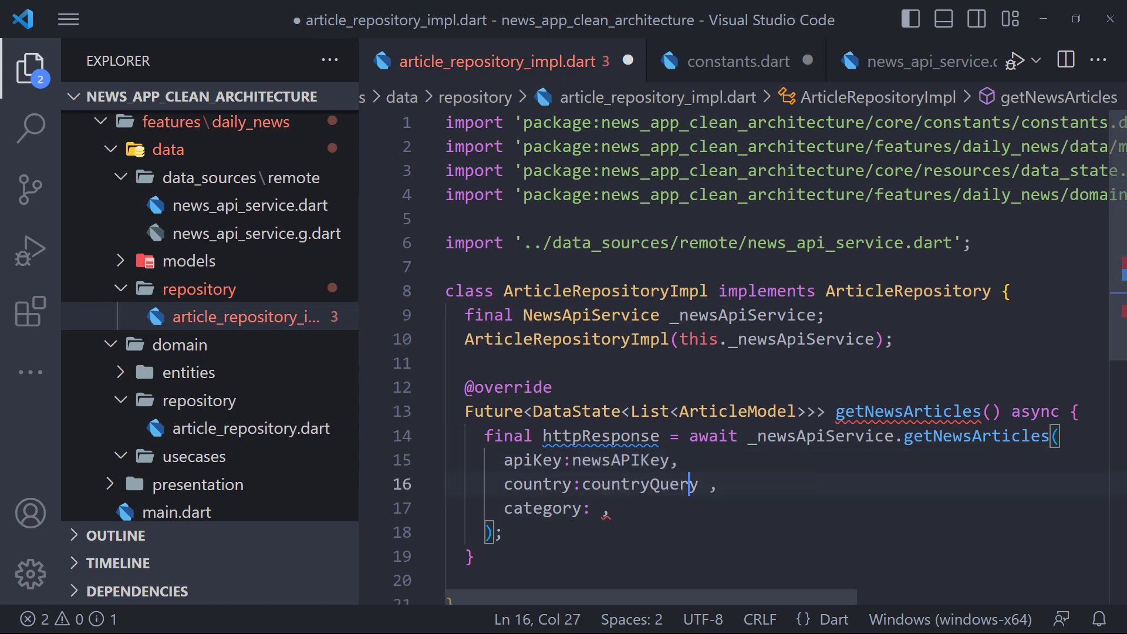
# Pass categoryQuery to the service call and check httpResponse.response.statusCode == HttpStatus.ok
pyautogui.write('categoryQuery')
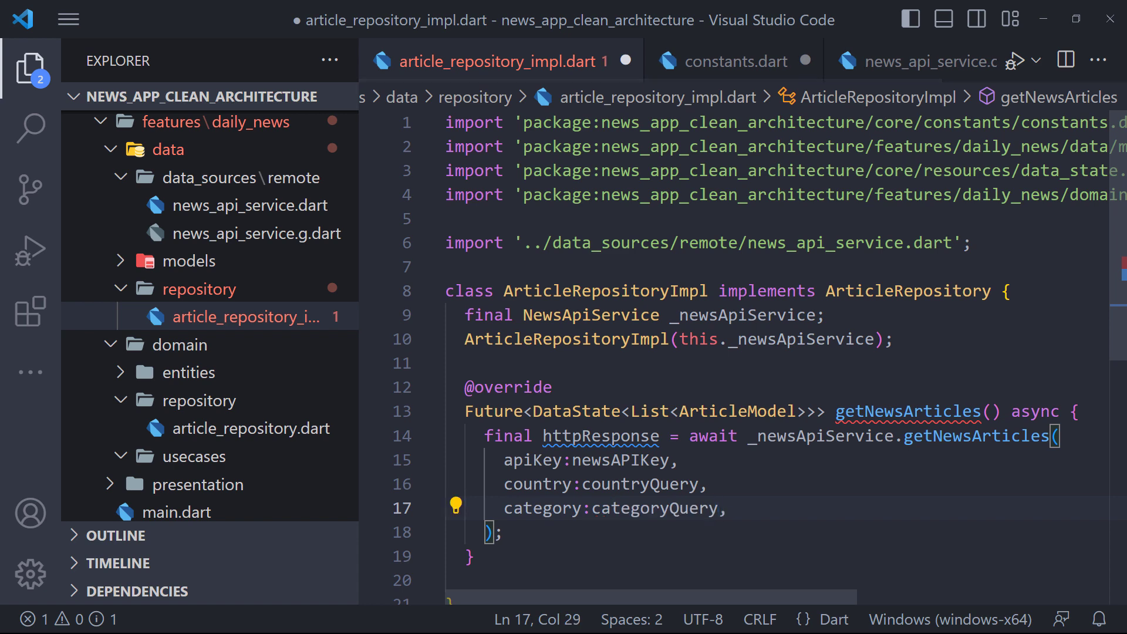
pyautogui.write('if(httpResponse.response')
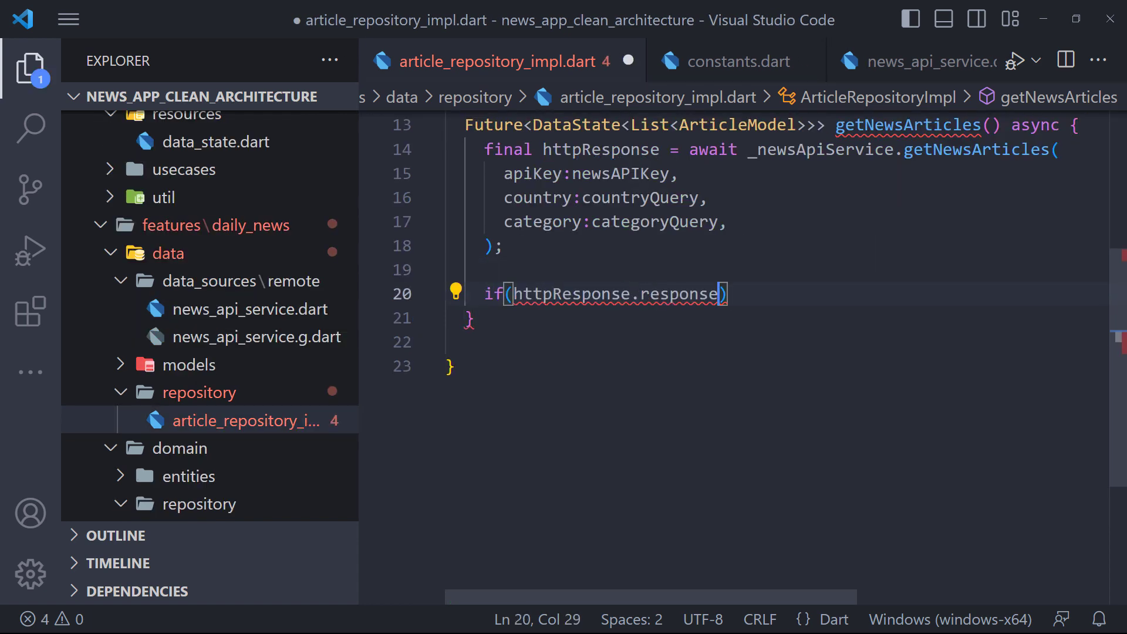
pyautogui.write('.statusCode == HttpStatus.ok')
pyautogui.write('return DataSuccess(httpResponse.data);')
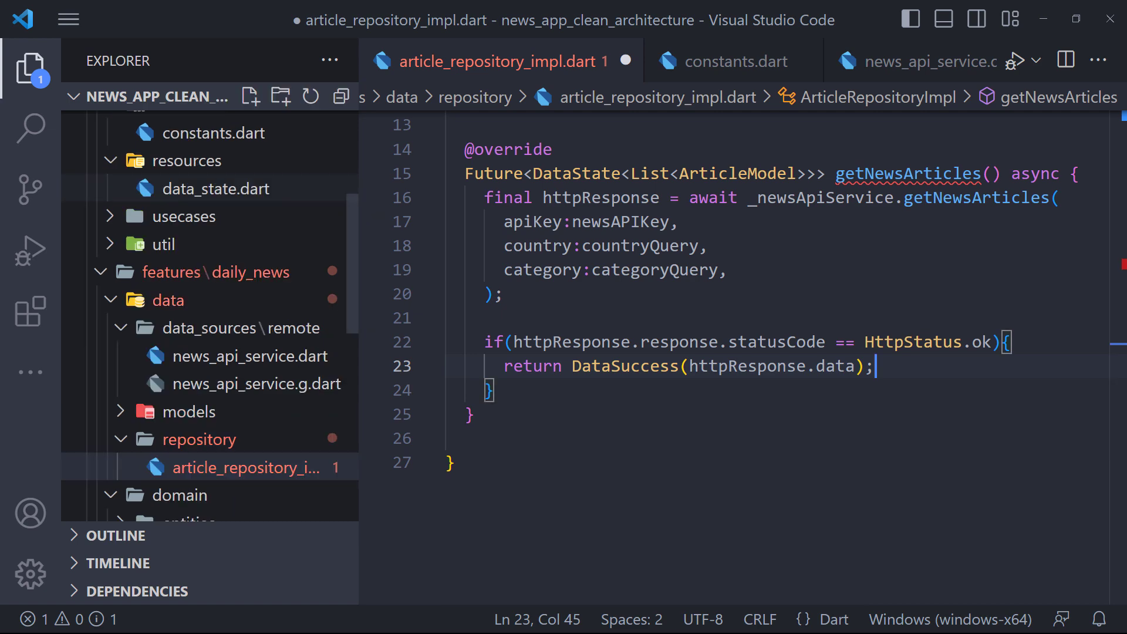
# Consult data_state.dart, add the else branch returning DataFailed, and start a try block
pyautogui.click(223, 189)
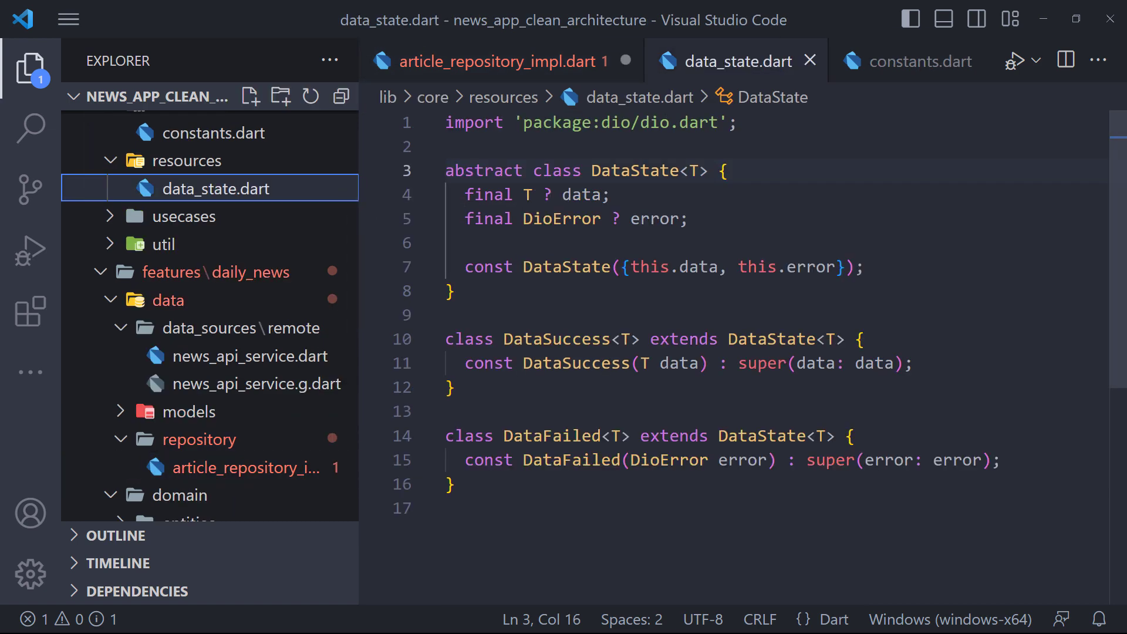
pyautogui.click(498, 61)
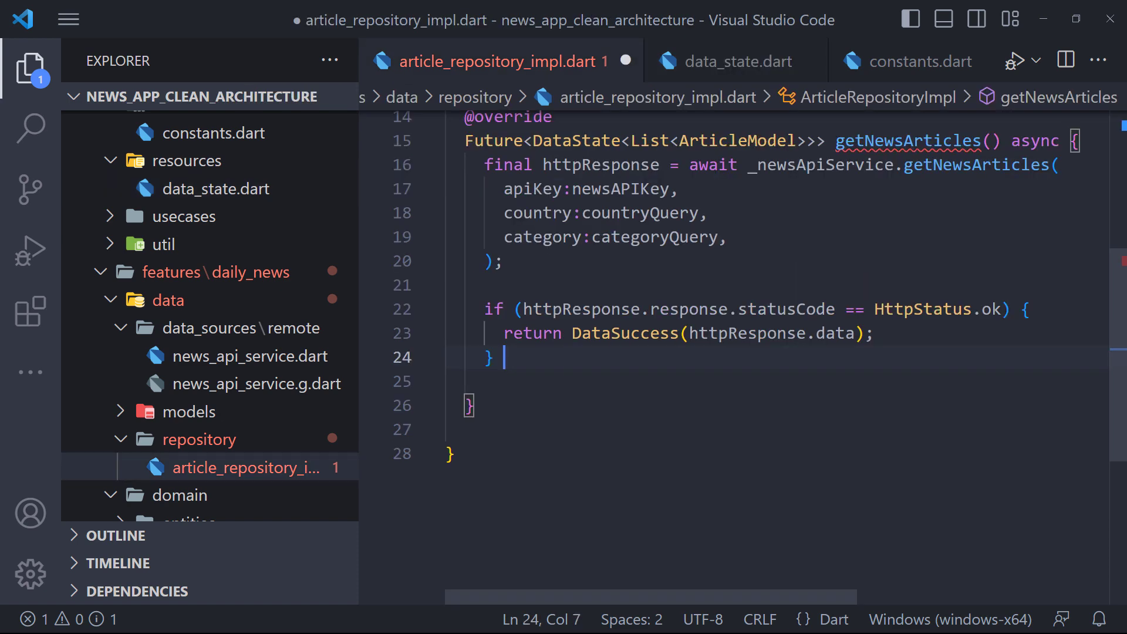
pyautogui.write('else {')
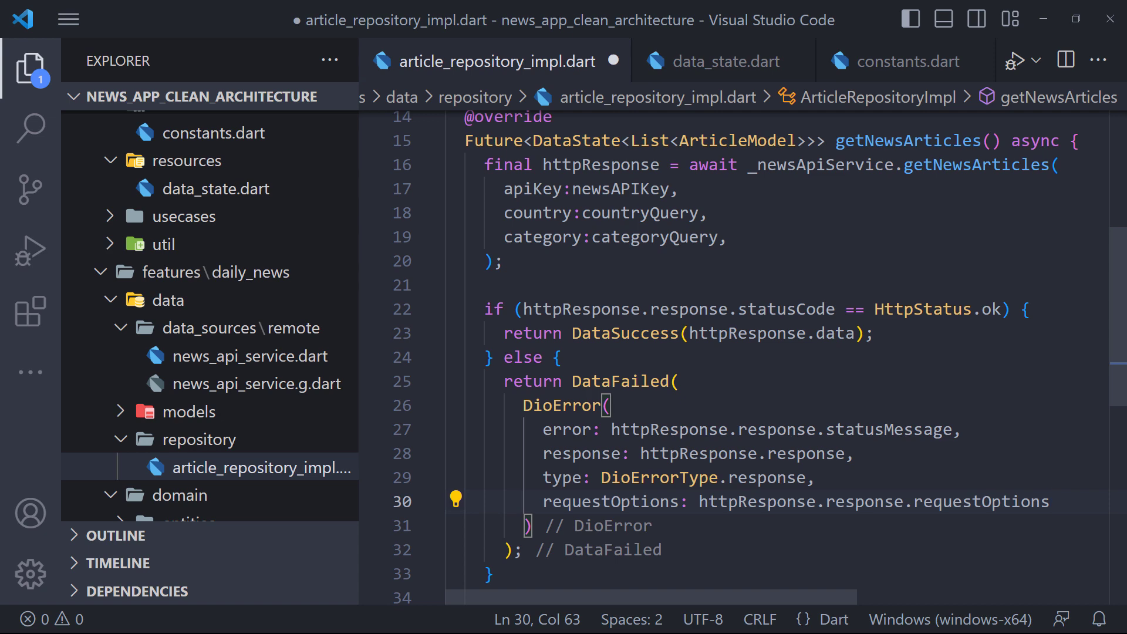
pyautogui.write('try {')
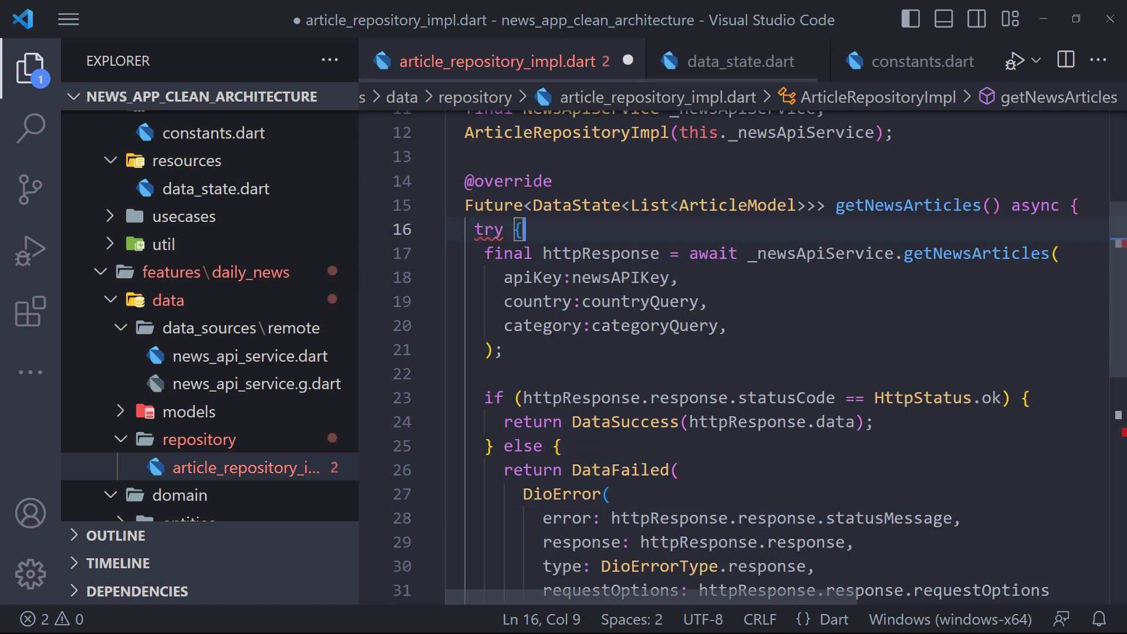
pyautogui.scroll(-3)
pyautogui.write('} on DioError catch(e){')
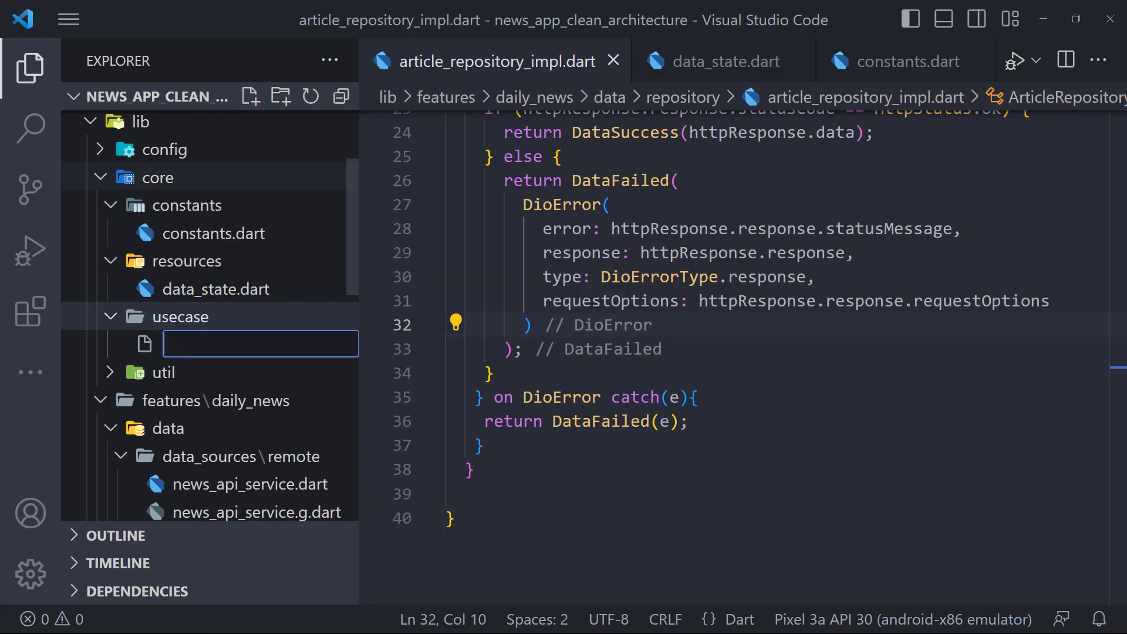
# Create usecase.dart declaring abstract class UseCase<Type, Params> with a Future<Type> call method
pyautogui.write('usecase.dart')
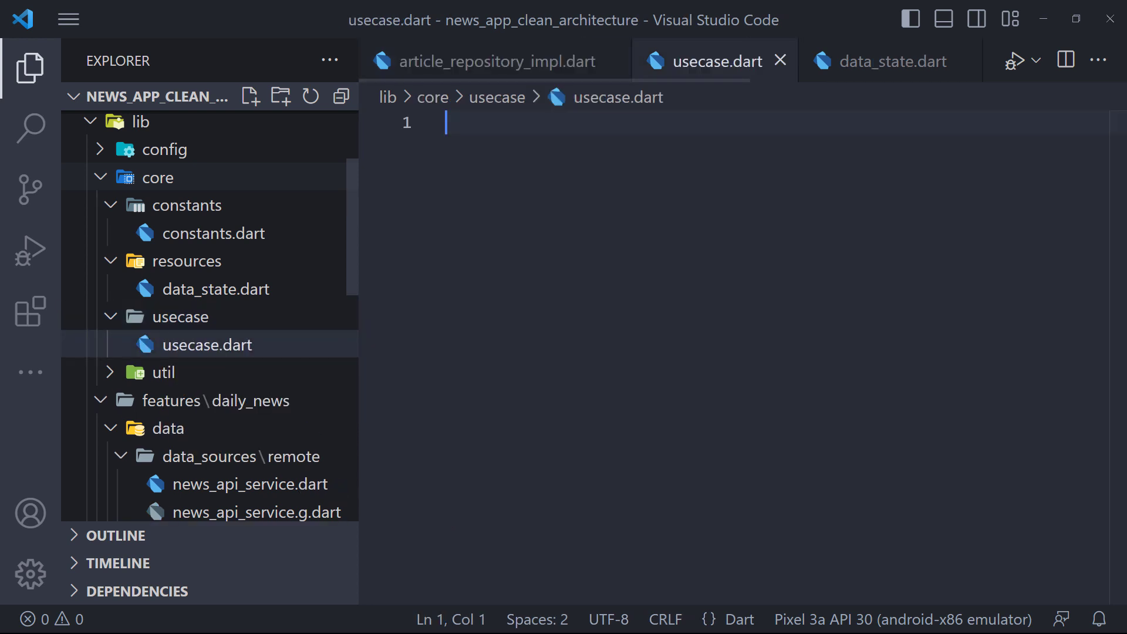
pyautogui.write('abstract class')
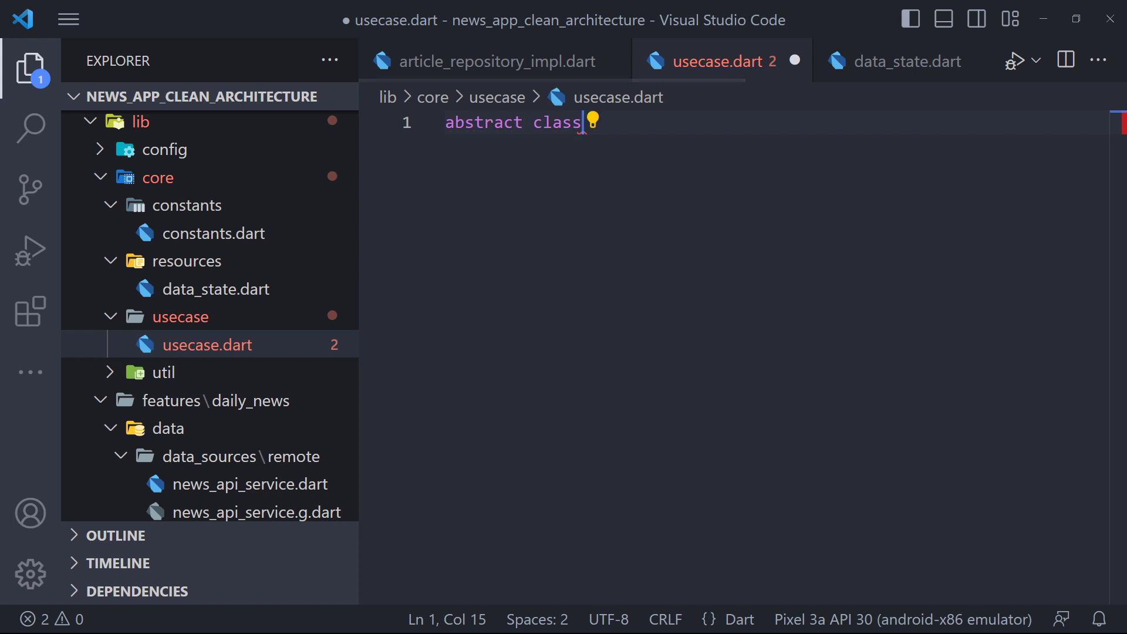
pyautogui.write('UseCase<Type,Params> {')
pyautogui.write('Future<Ty')
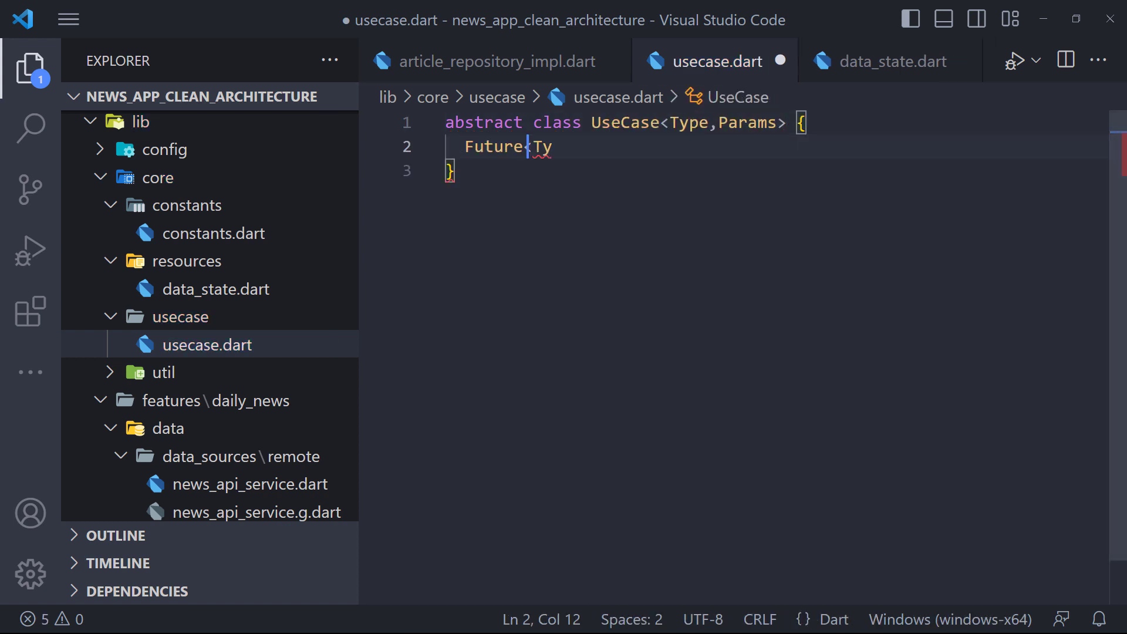
pyautogui.write('pe> call({Params params});')
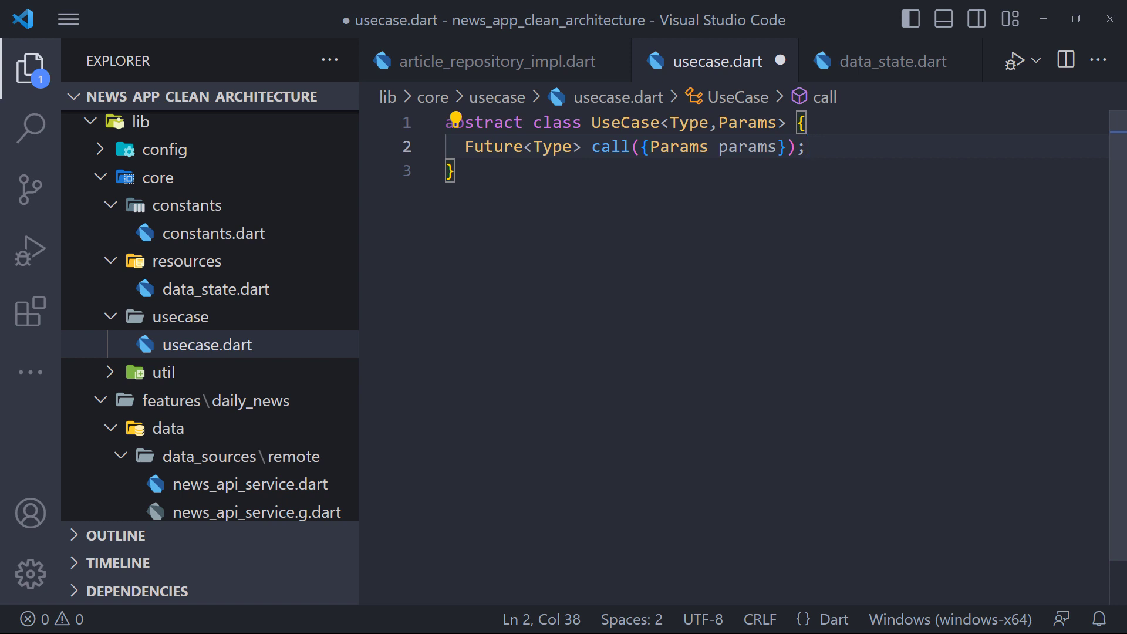
pyautogui.rightClick(192, 316)
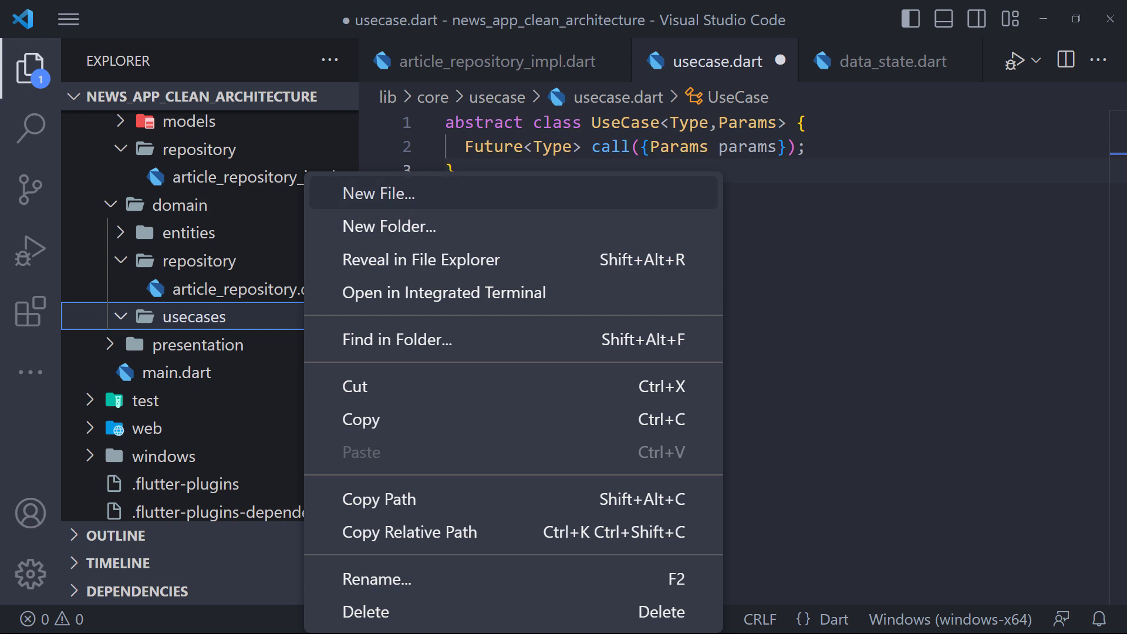
# Create get_article.dart in usecases and begin the GetArticleUseCase class implementing UseCase
pyautogui.click(379, 193)
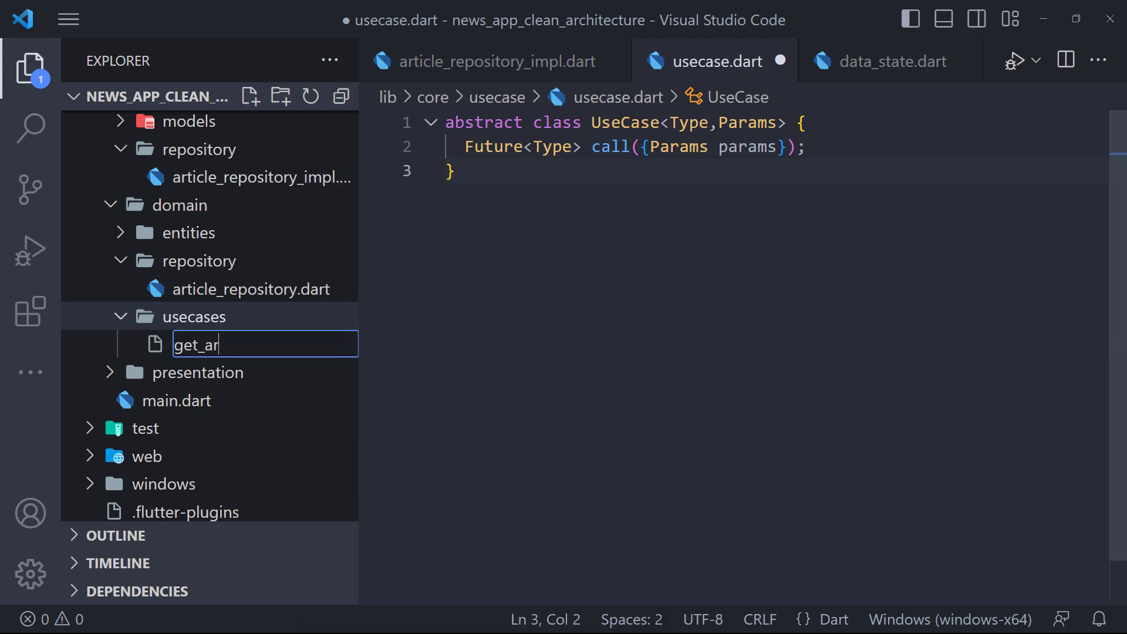
pyautogui.write('ticle.da')
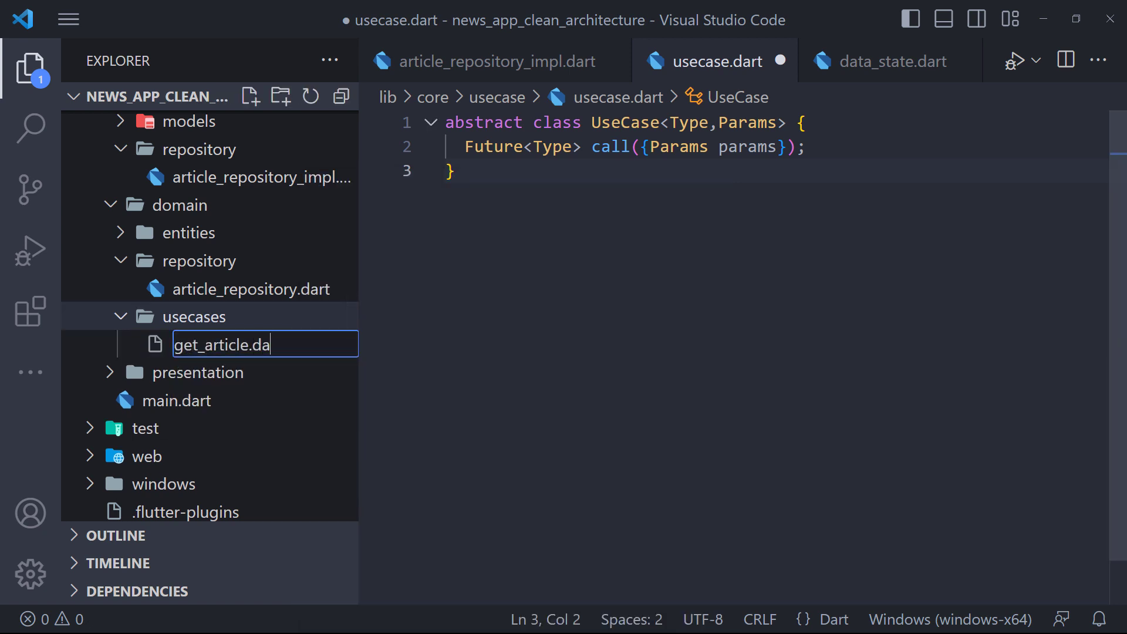
pyautogui.press('Enter')
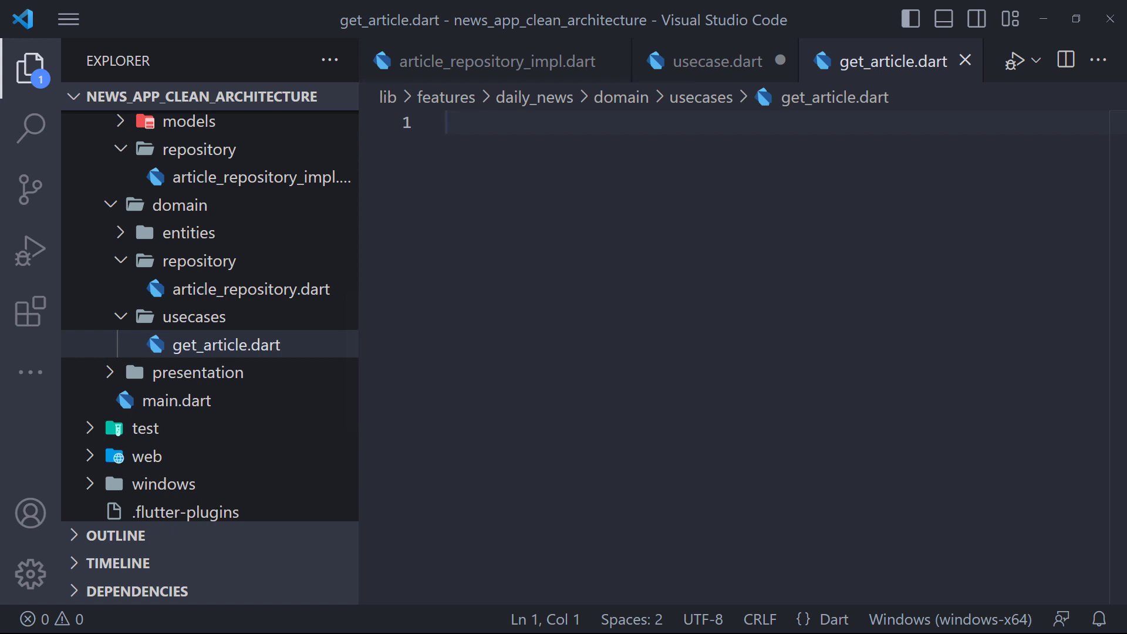
pyautogui.write('class Get')
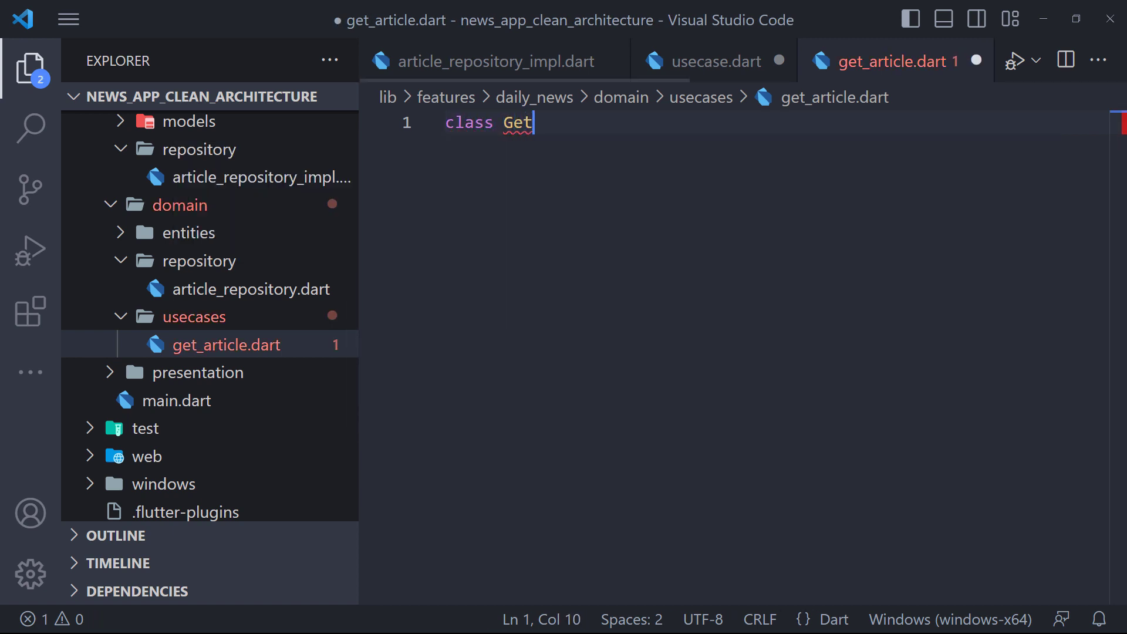
pyautogui.write('Article')
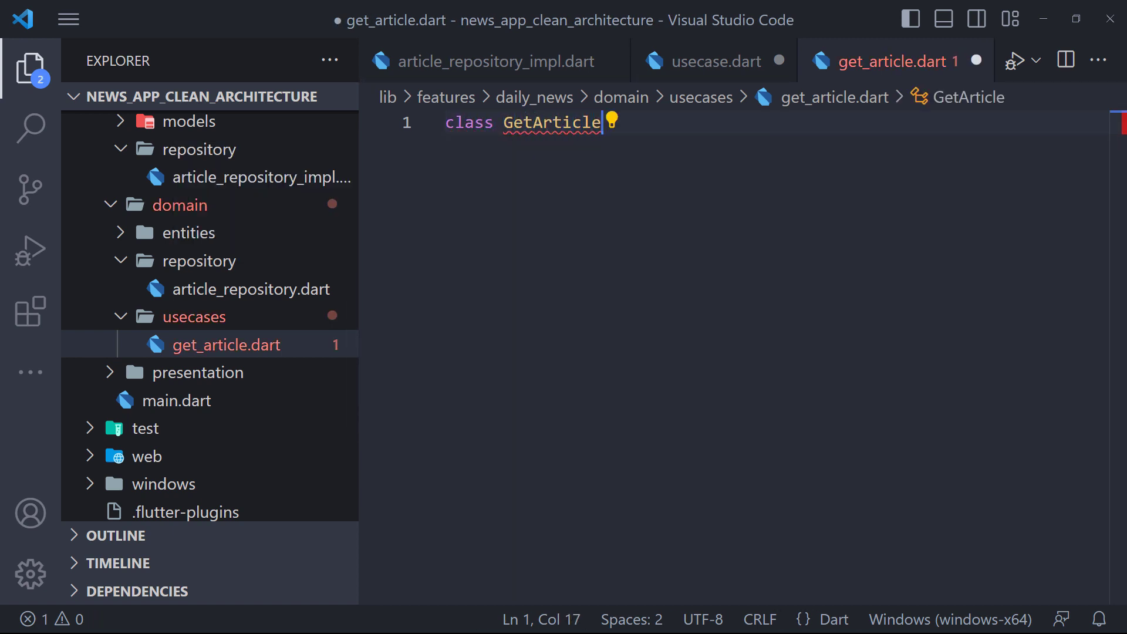
pyautogui.write('UseCase implements UseCase<DataState<List<ArticleEntity')
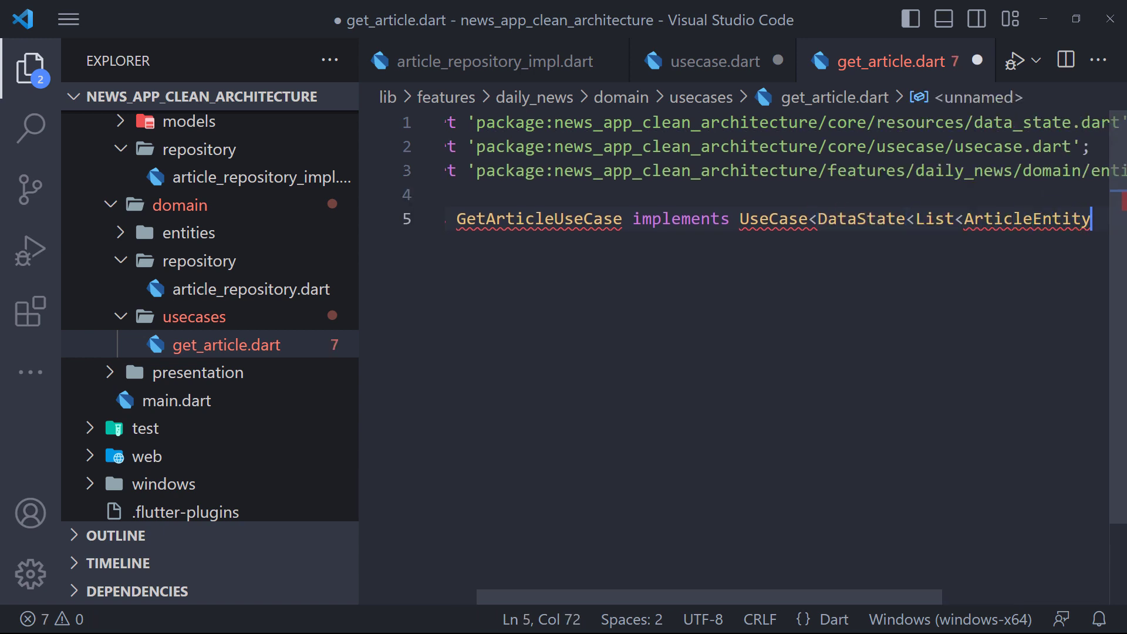
# Use void Params, generate the call override, add _articleRepository, and return its getNewsArticles()
pyautogui.write(',void>')
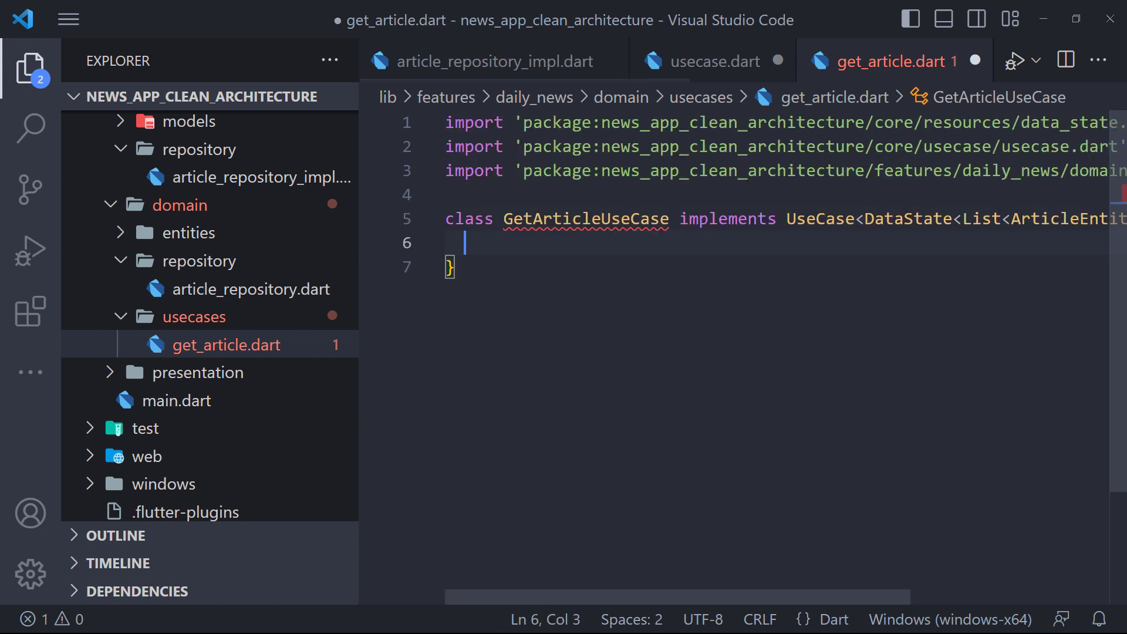
pyautogui.hscroll(3)
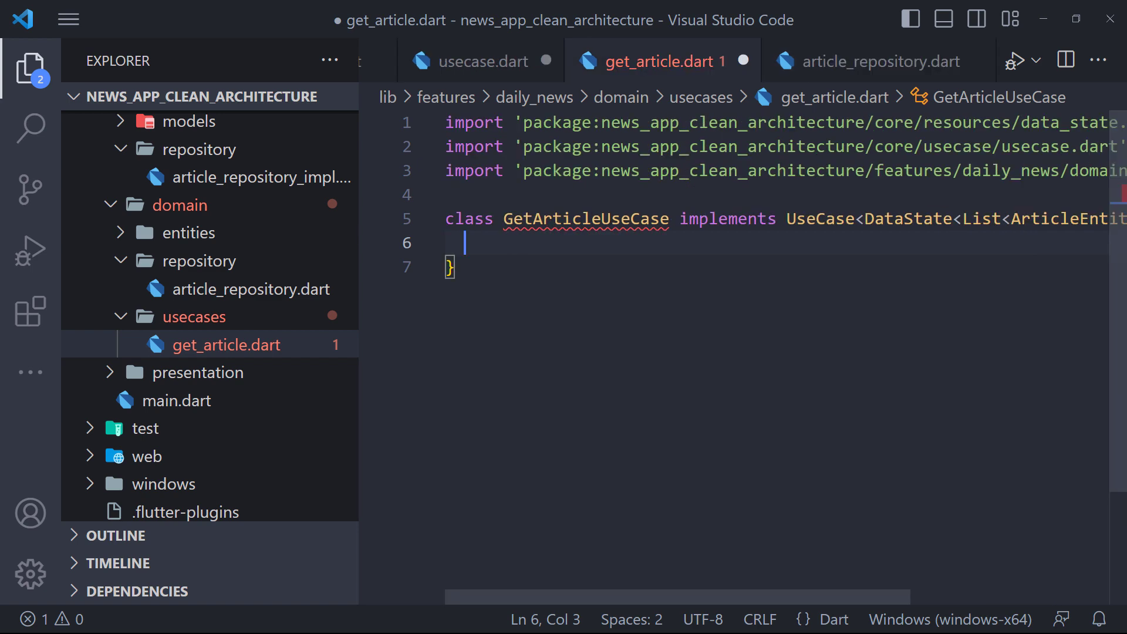
pyautogui.moveTo(586, 218)
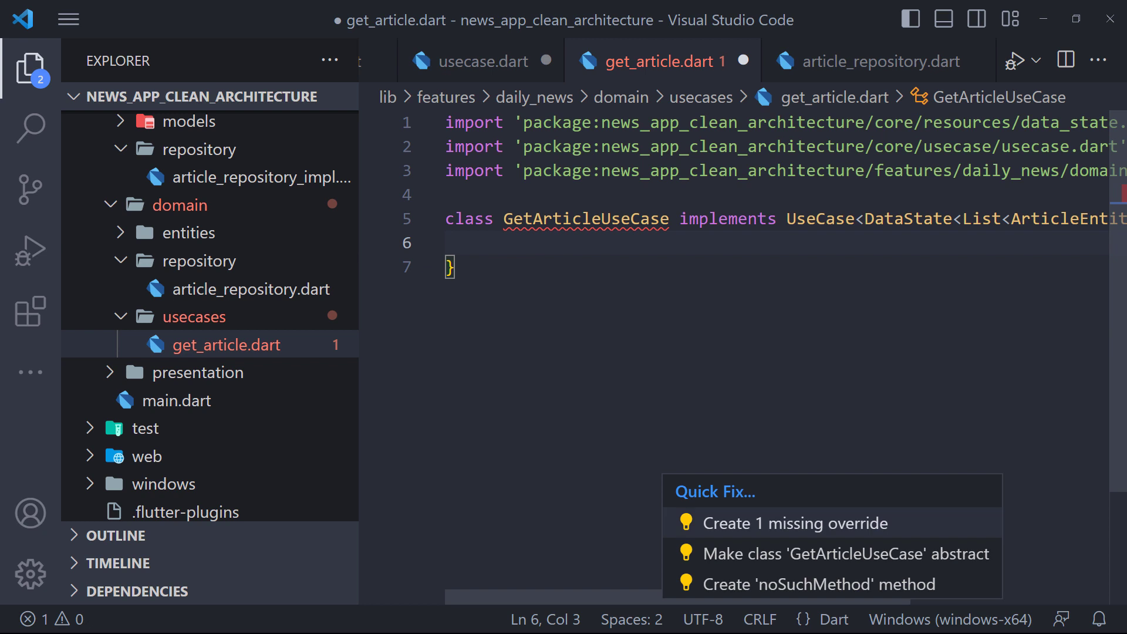
pyautogui.click(796, 522)
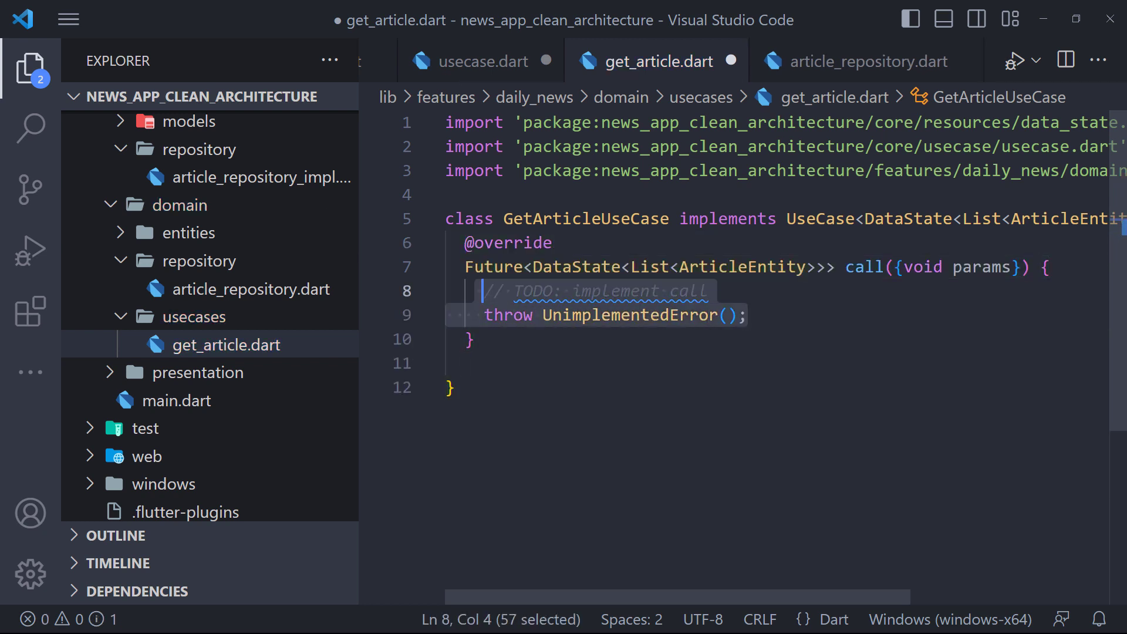
pyautogui.press('Delete')
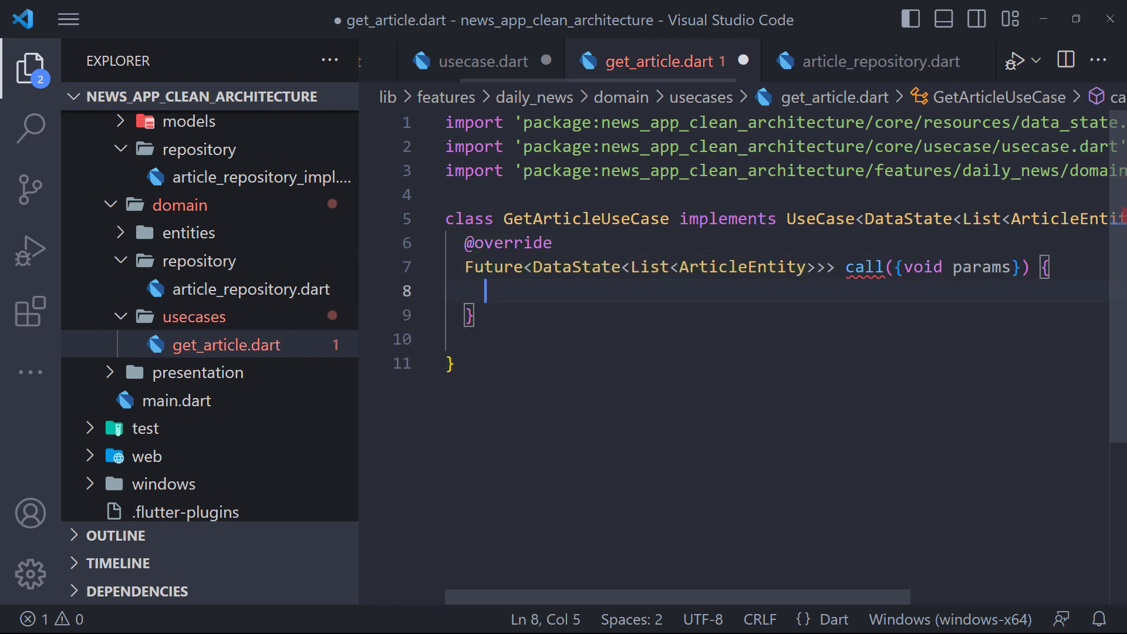
pyautogui.write('final ArticleRepository _articleRepository;')
pyautogui.write('GetArticleUseCase(this._articleRepository);')
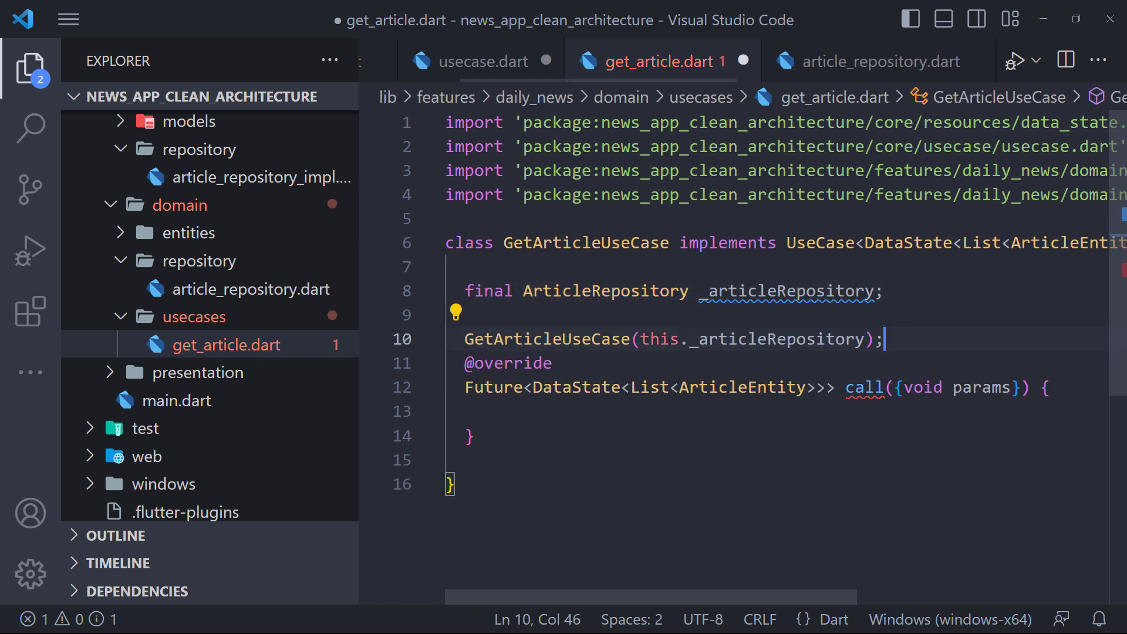
pyautogui.write('return')
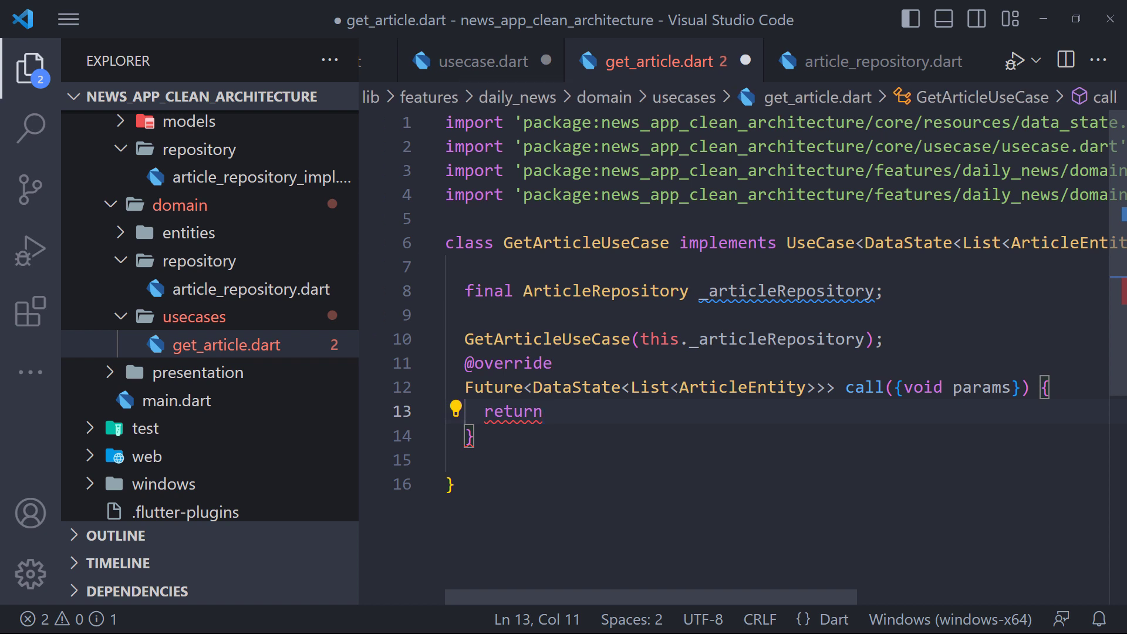
pyautogui.write('_articleRepository.getNewsArticles()')
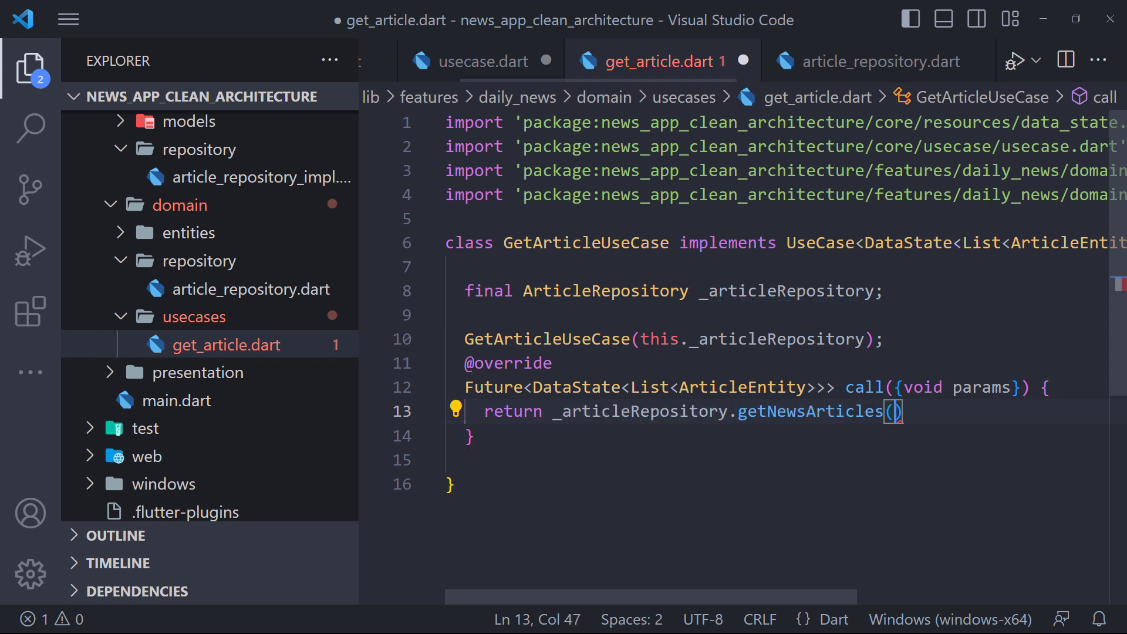